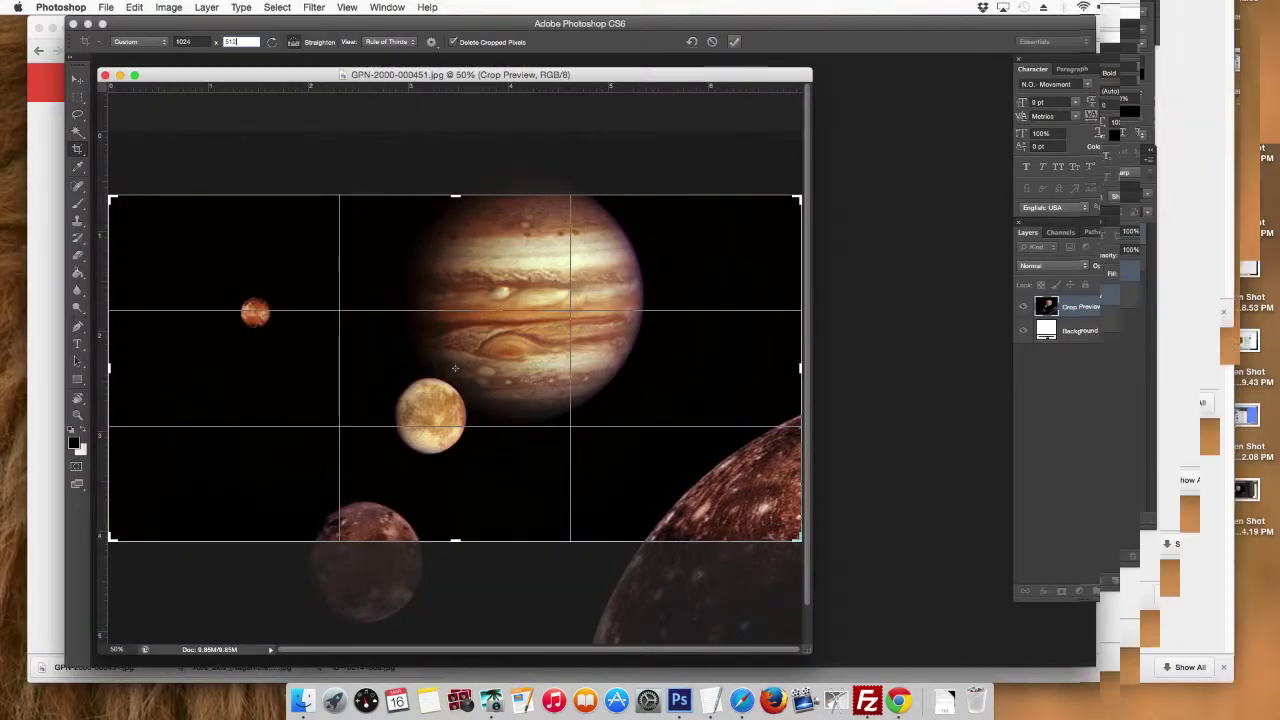
- Commit the crop on the Jupiter photo and return to the drafted tweet in Twitter
click(168, 8)
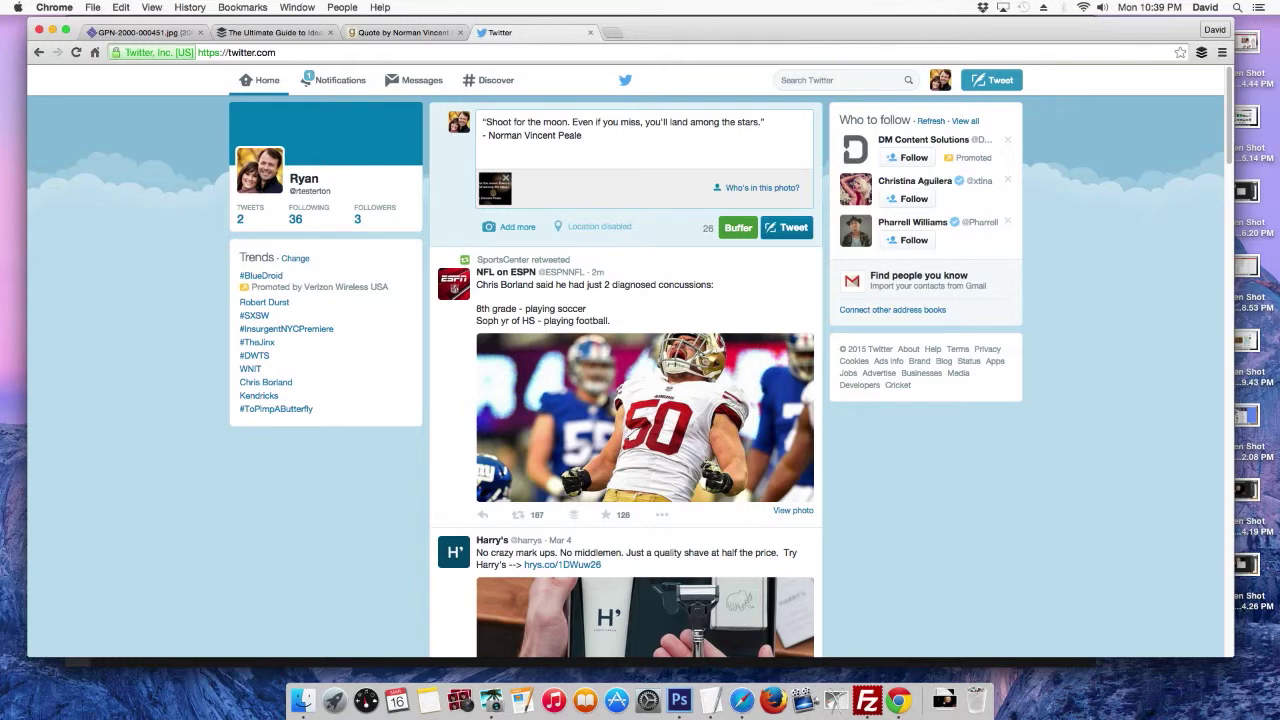
- Navigate from Twitter to bufferapp.com/pablo to reach the Pablo image designer
click(788, 228)
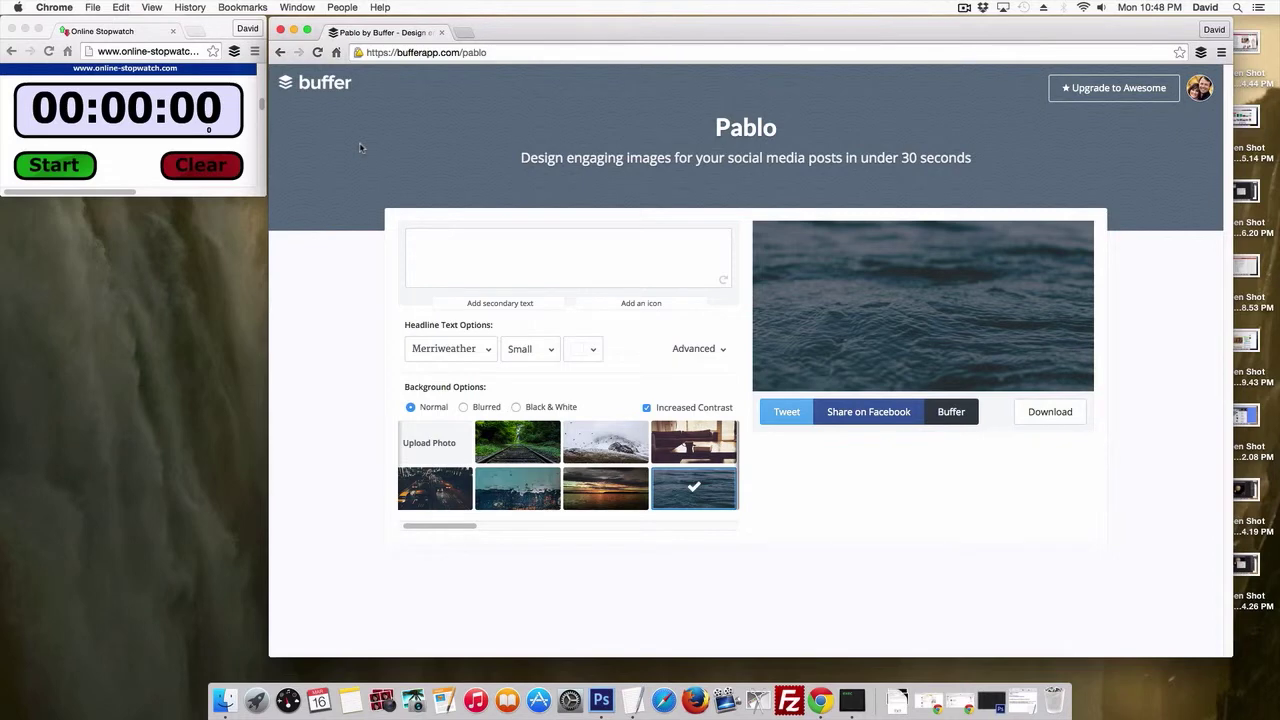
mouse_move(462, 84)
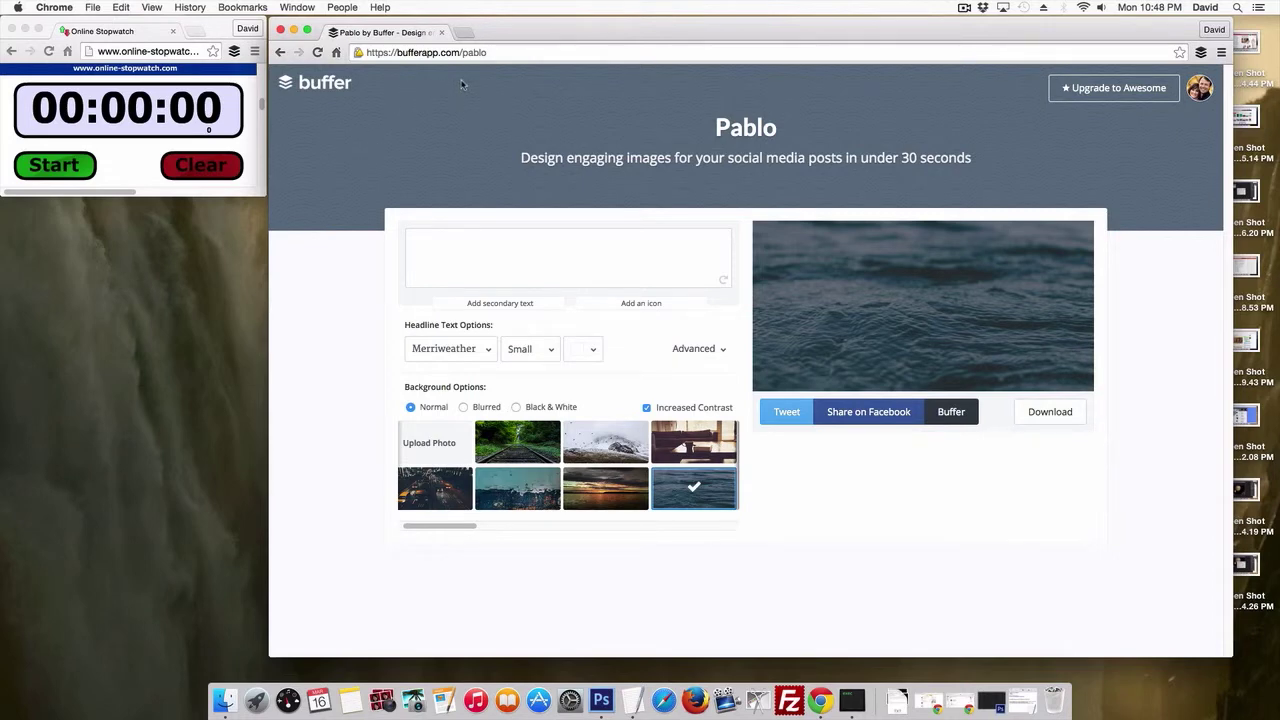
mouse_move(128, 172)
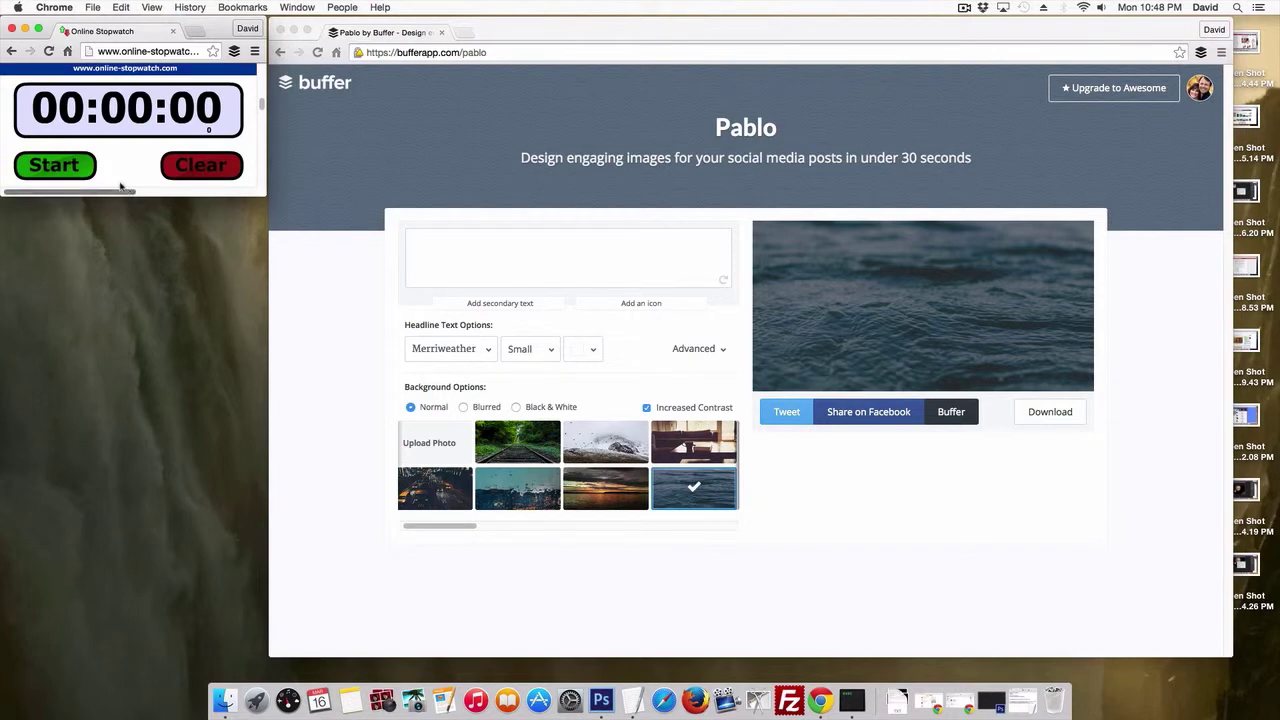
mouse_move(124, 172)
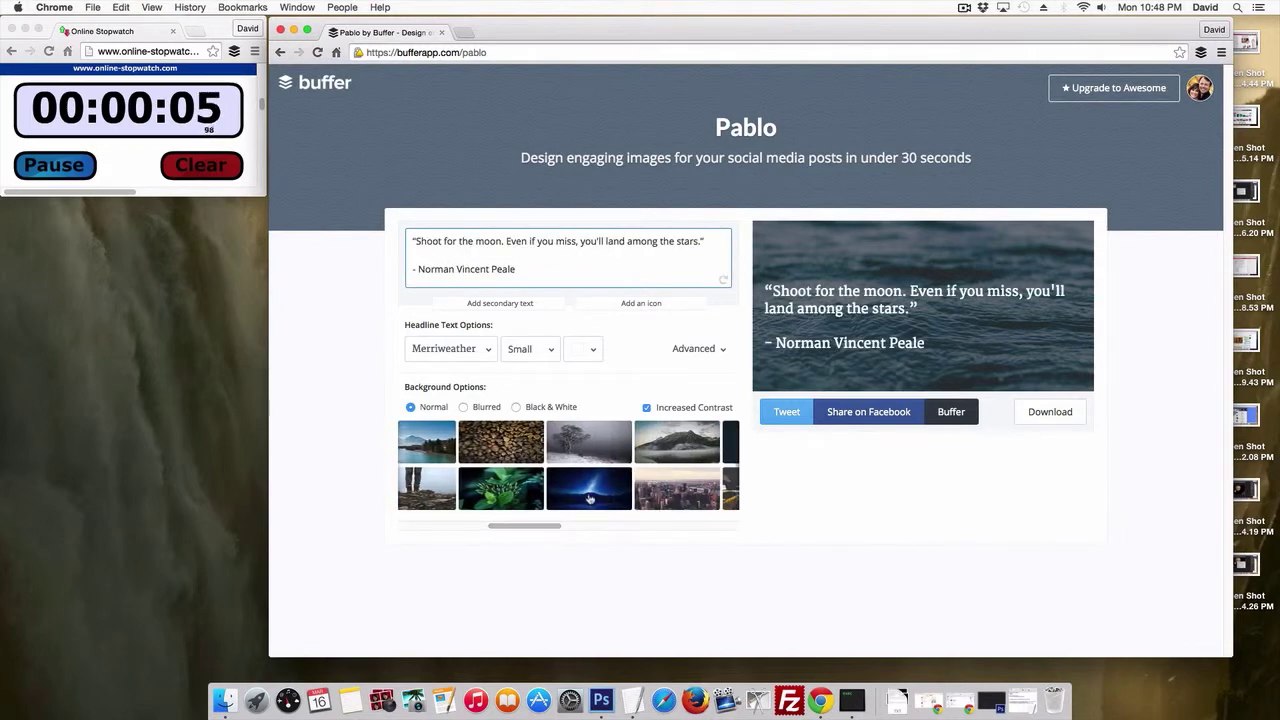
- Place the quote over the night-sky photo, add the image to the Buffer queue and dismiss the confirmation
click(588, 488)
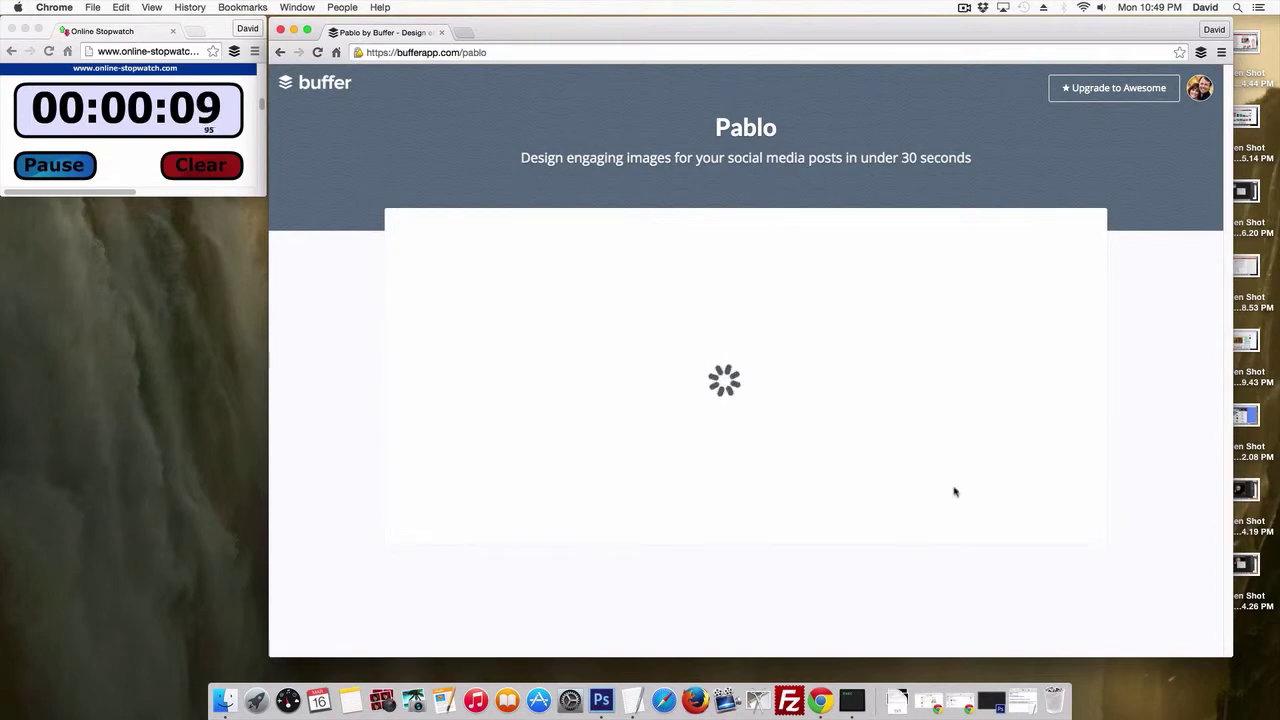
mouse_move(750, 460)
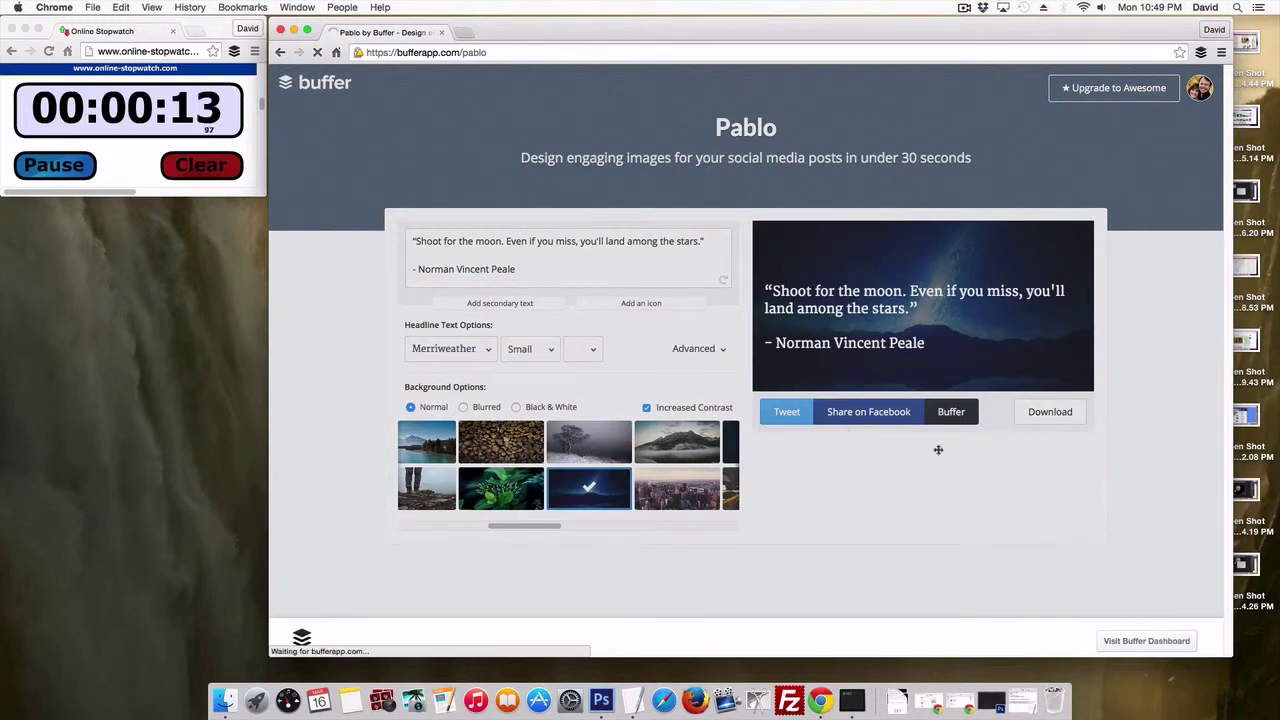
click(952, 412)
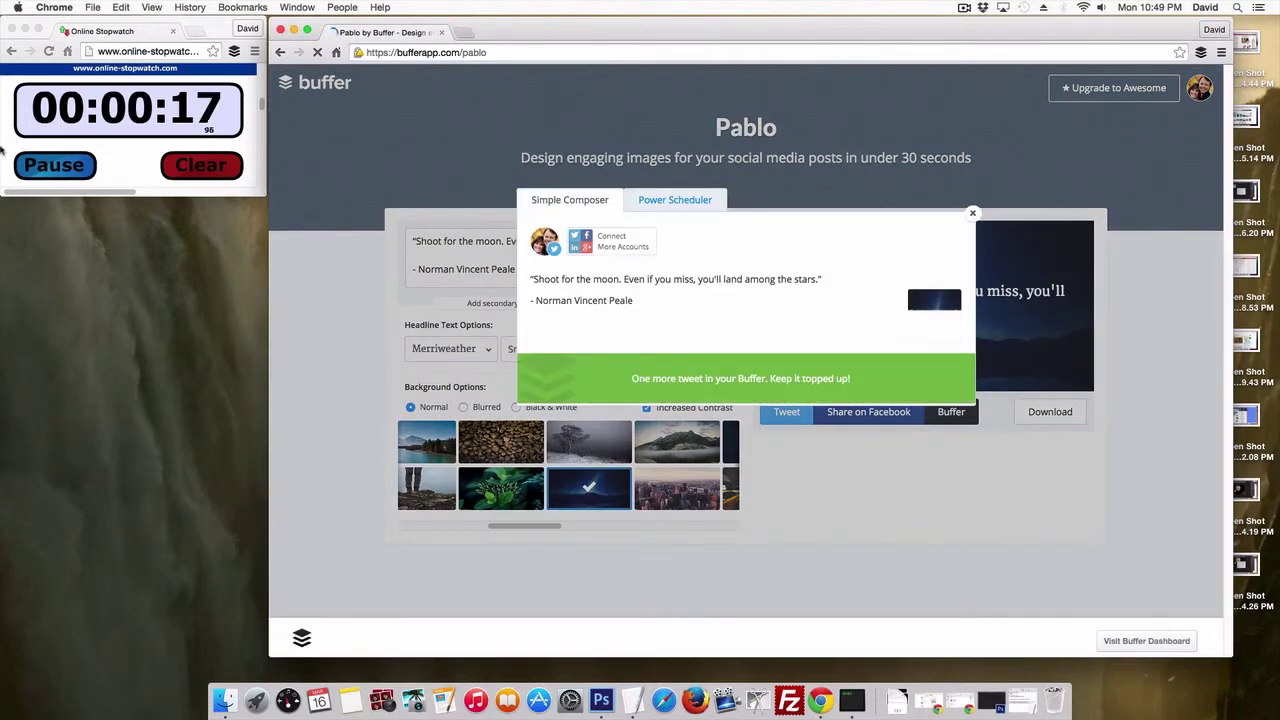
click(972, 212)
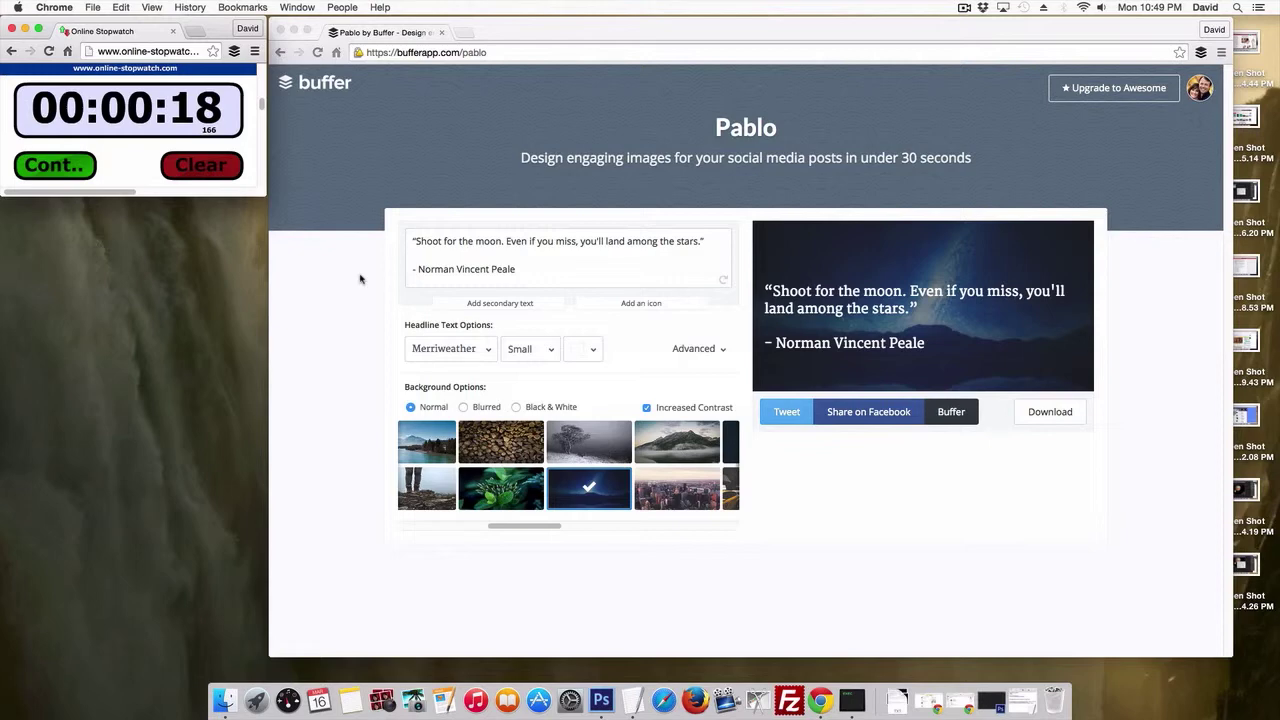
mouse_move(730, 418)
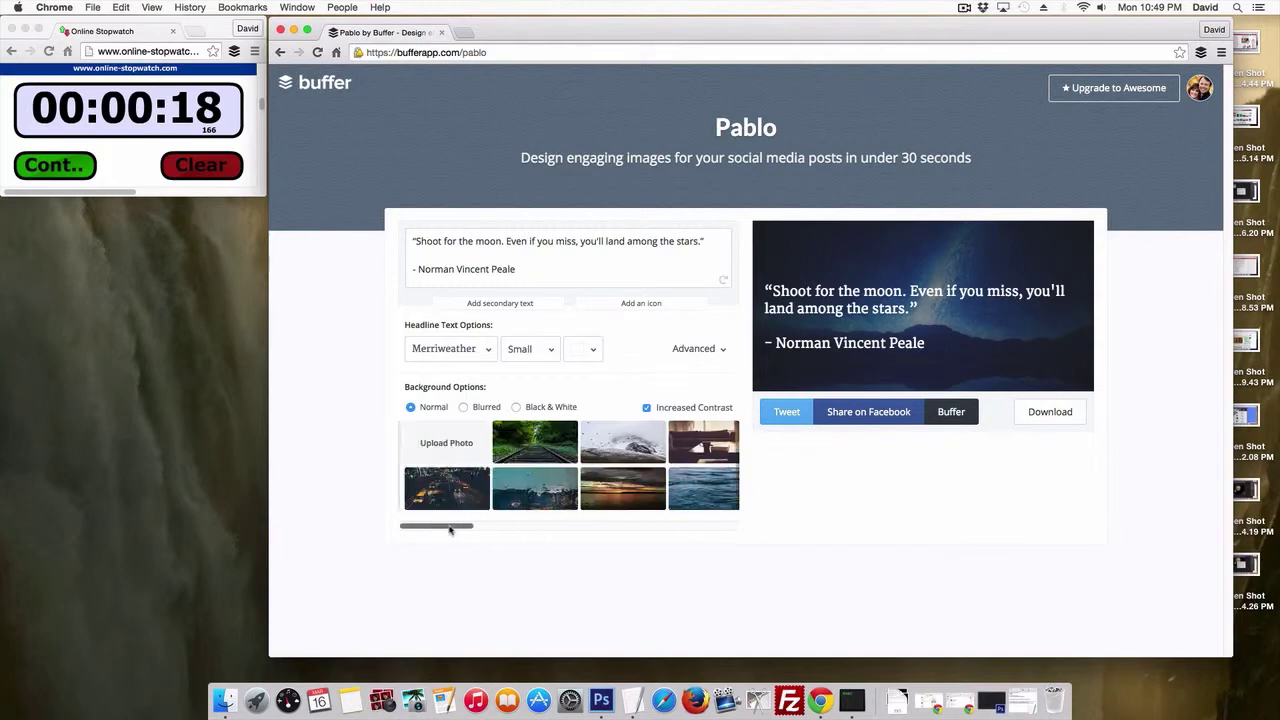
mouse_move(692, 364)
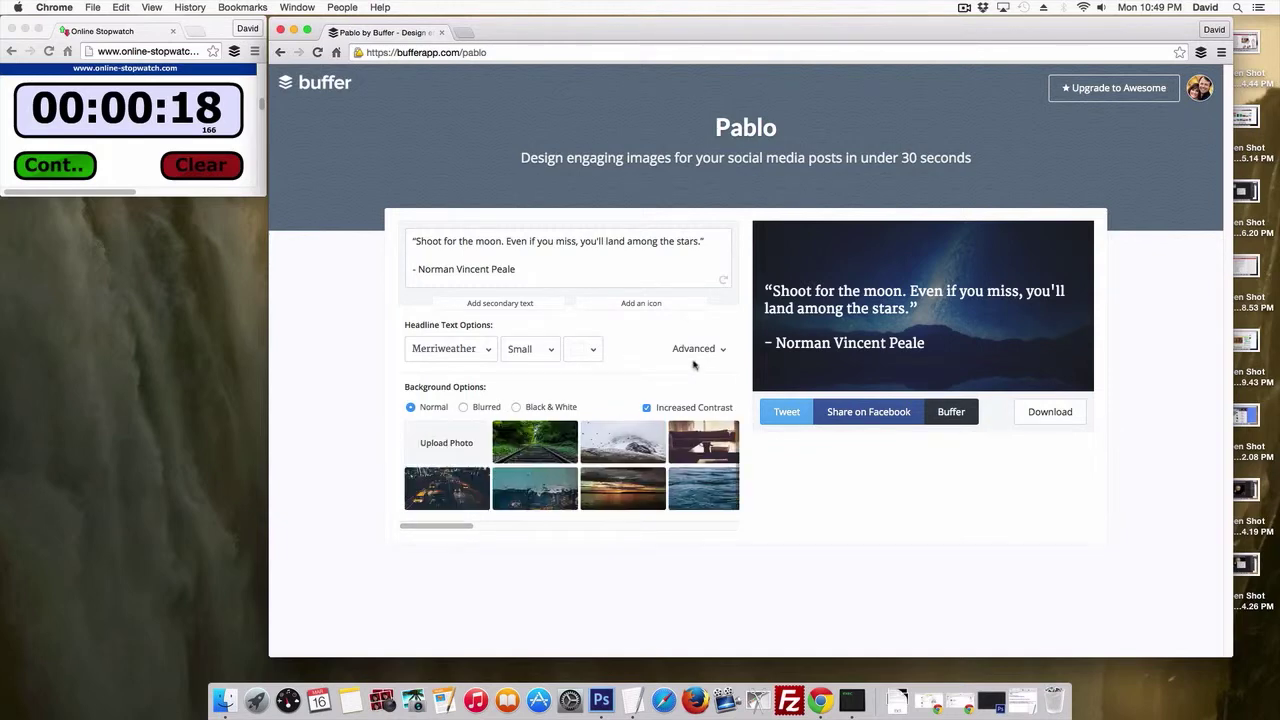
- Turn on Italic for the headline so the quote and attribution render in italics
click(696, 348)
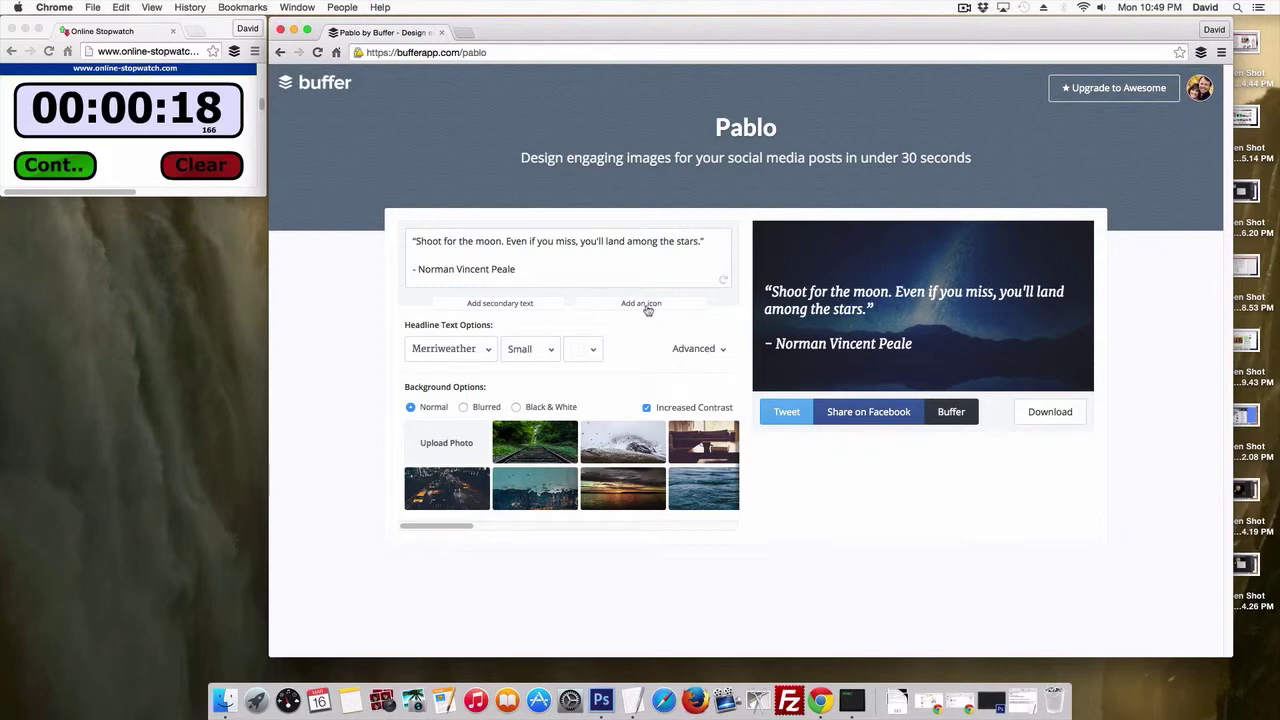
mouse_move(644, 312)
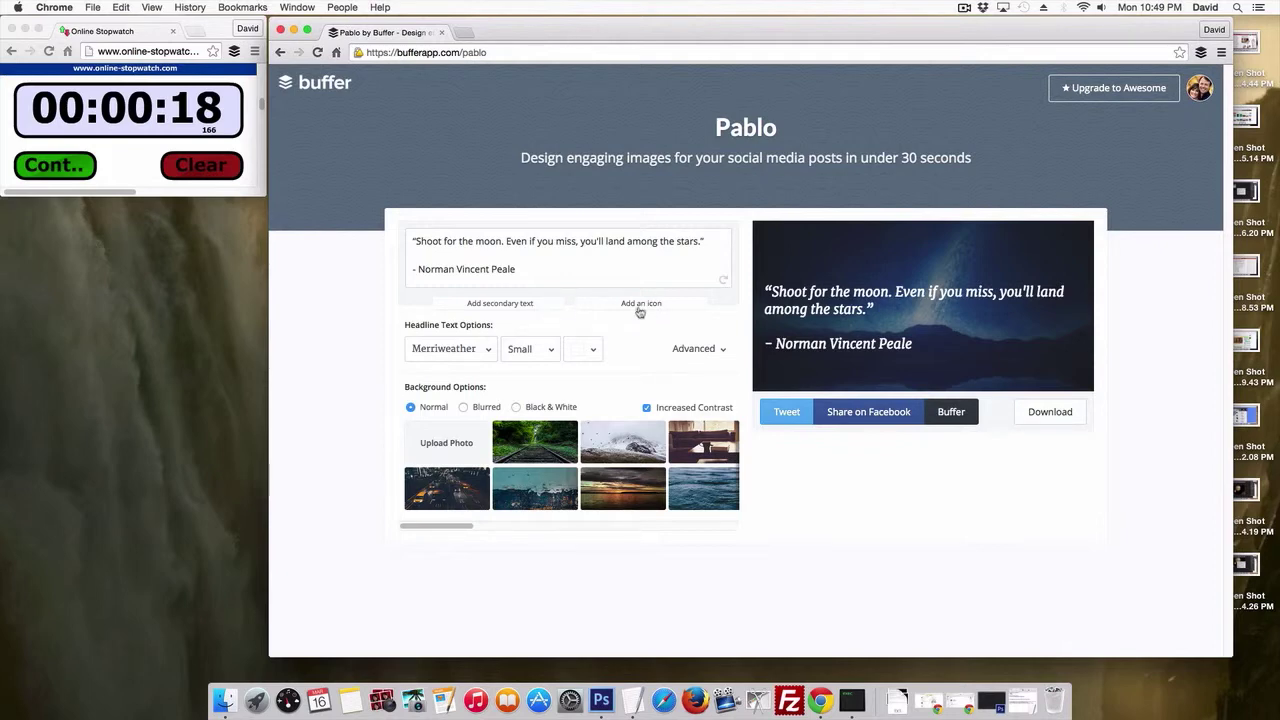
mouse_move(302, 392)
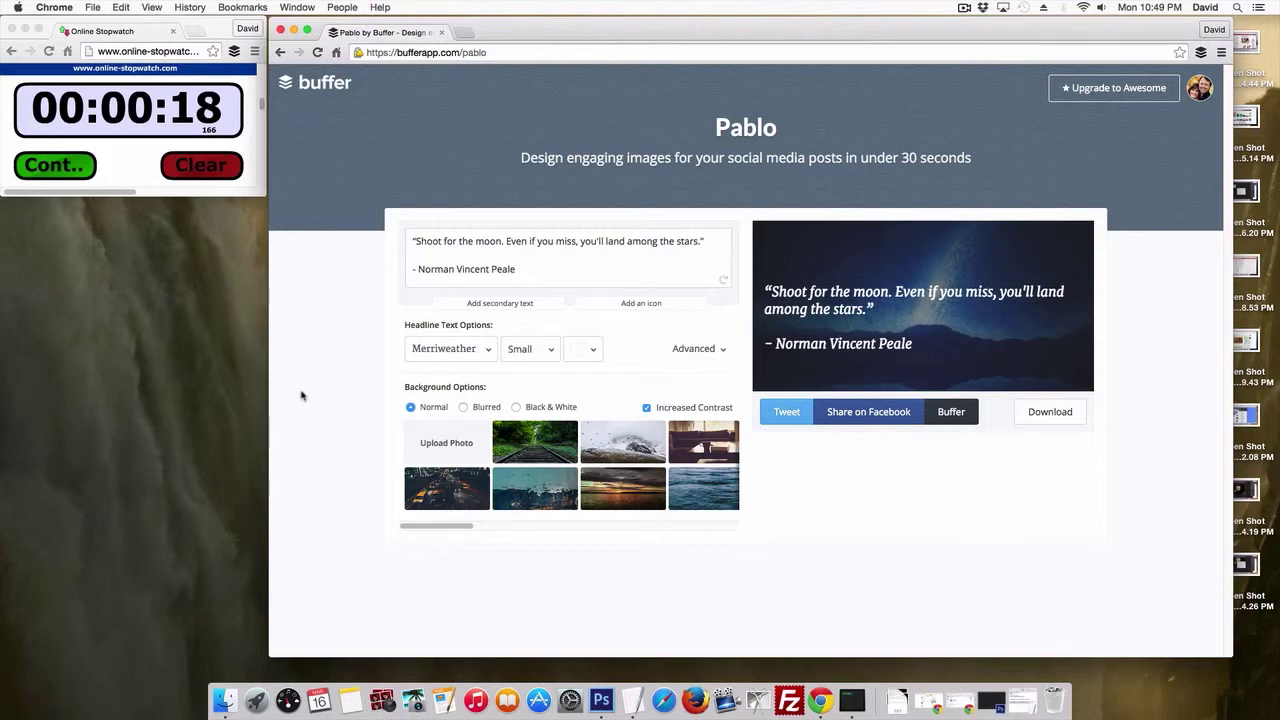
mouse_move(372, 472)
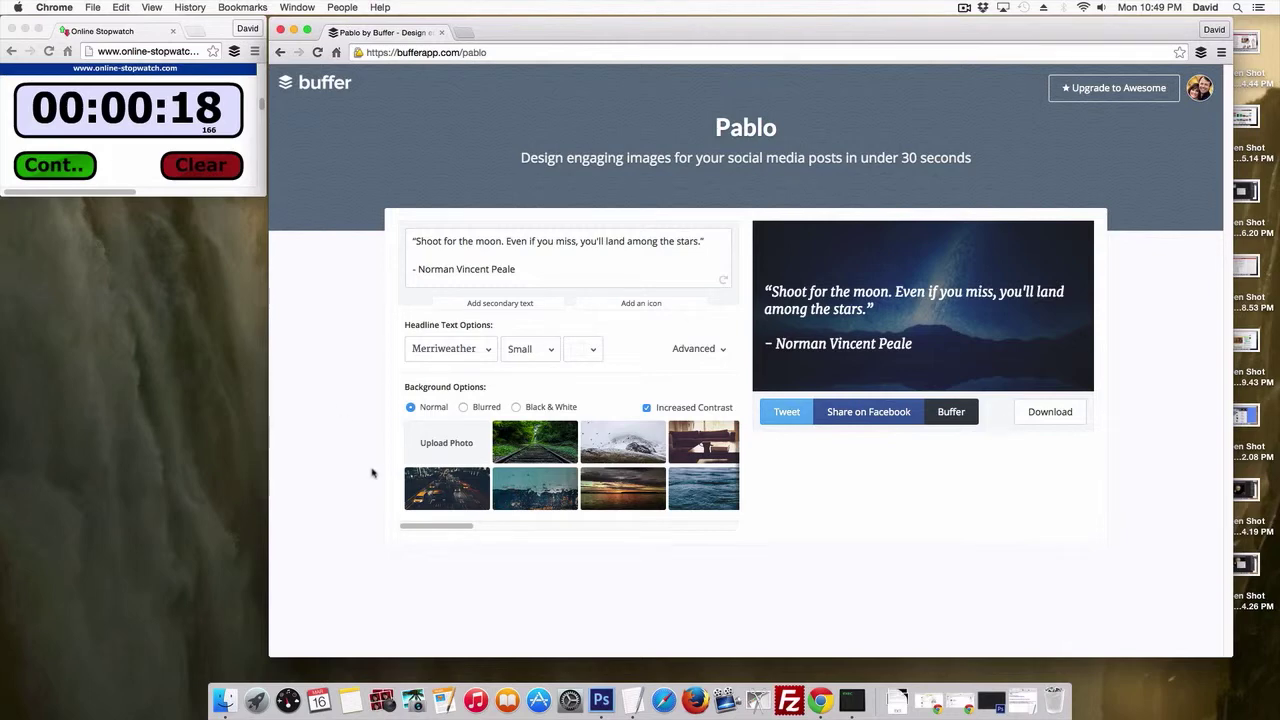